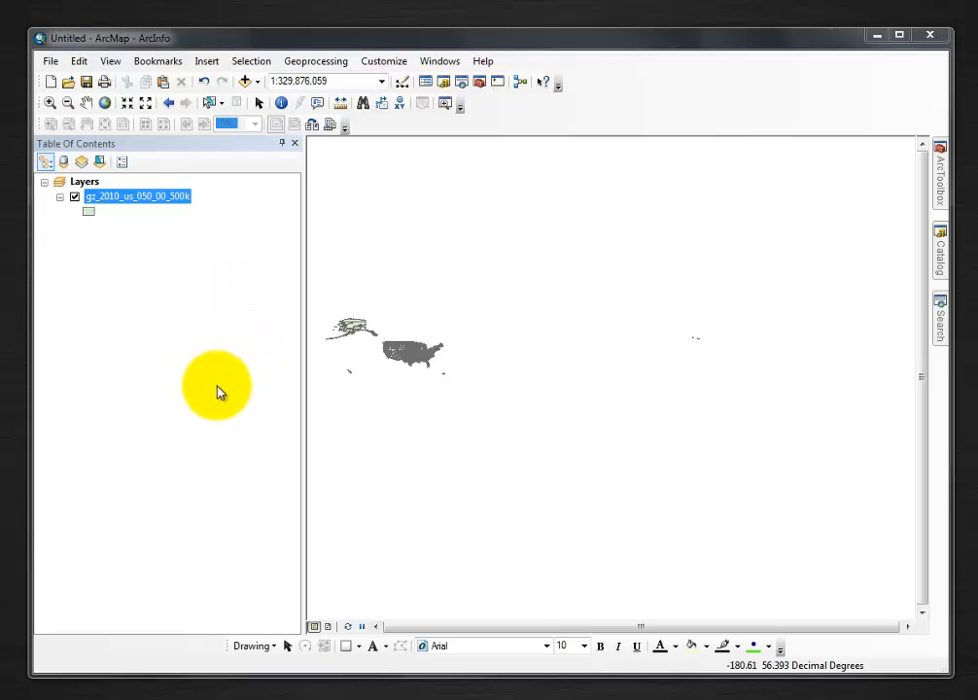
# - Bring up the Selection menu to reach the feature selection options
pyautogui.click(251, 60)
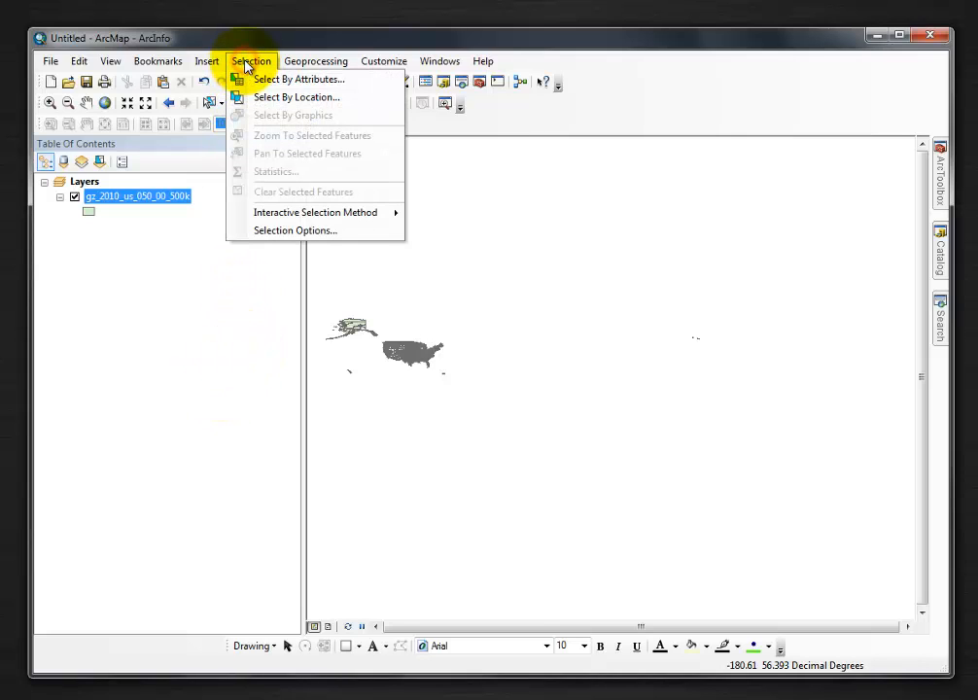
pyautogui.moveTo(292, 78)
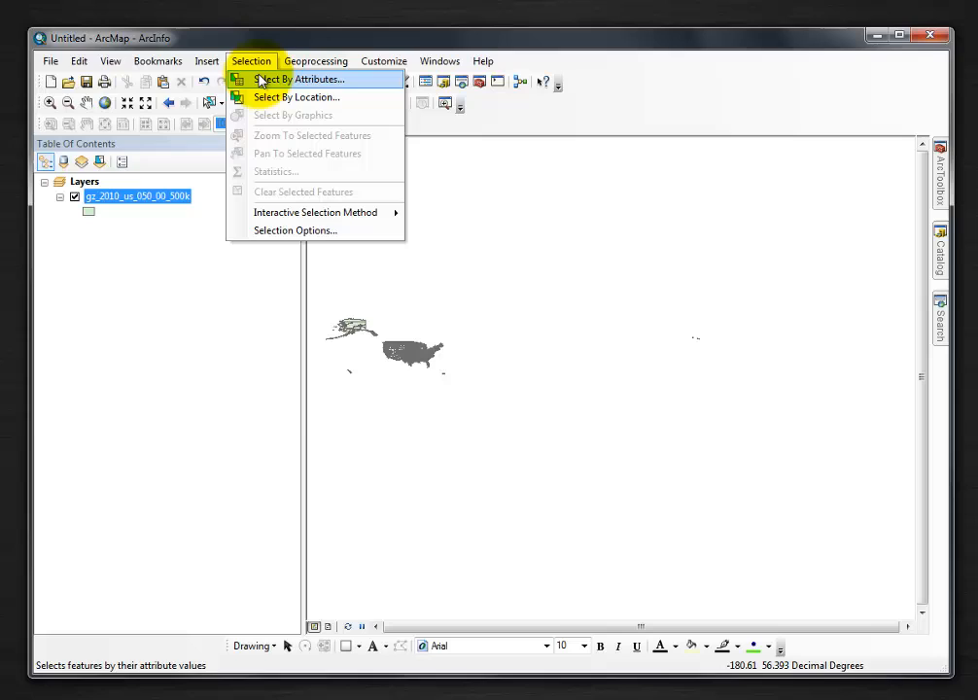
# - Build the query "STATE" = '53' and apply it, selecting Washington's 39 counties
pyautogui.click(301, 78)
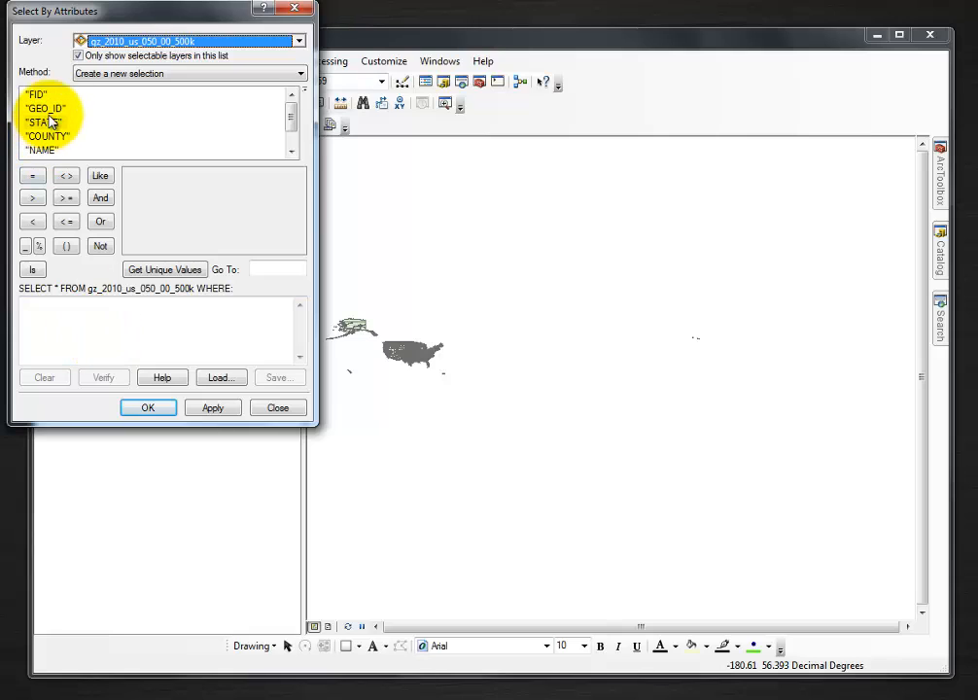
pyautogui.doubleClick(43, 121)
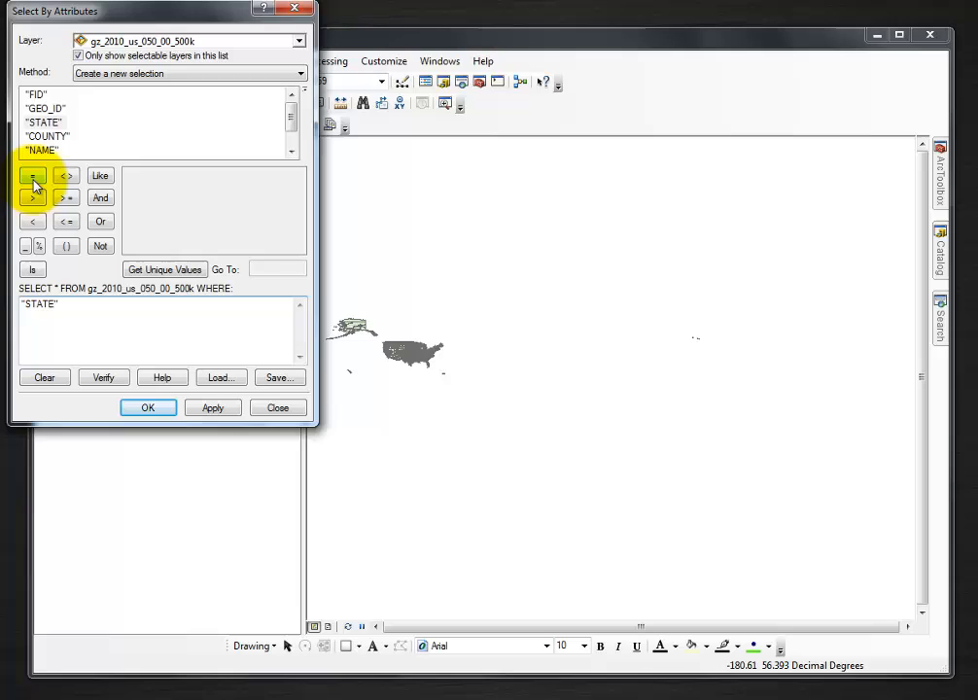
pyautogui.click(31, 175)
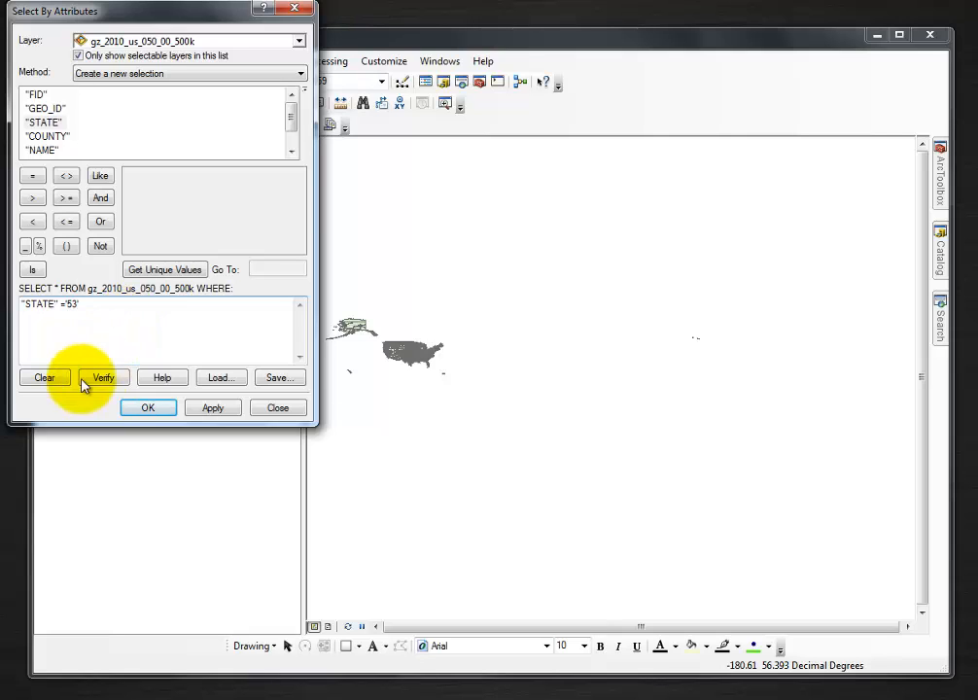
pyautogui.click(212, 408)
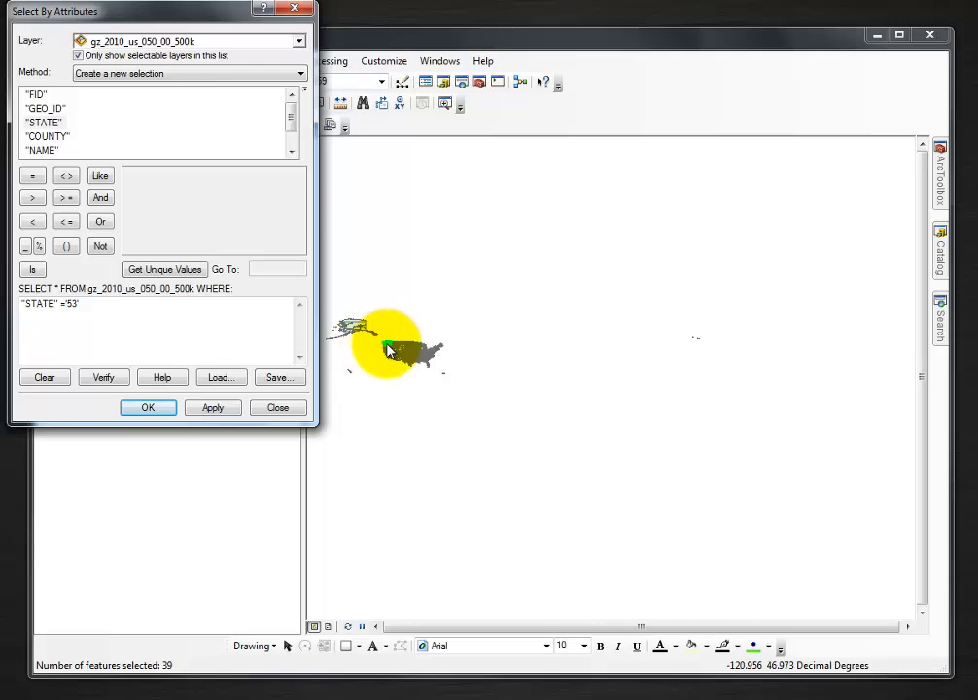
pyautogui.click(148, 408)
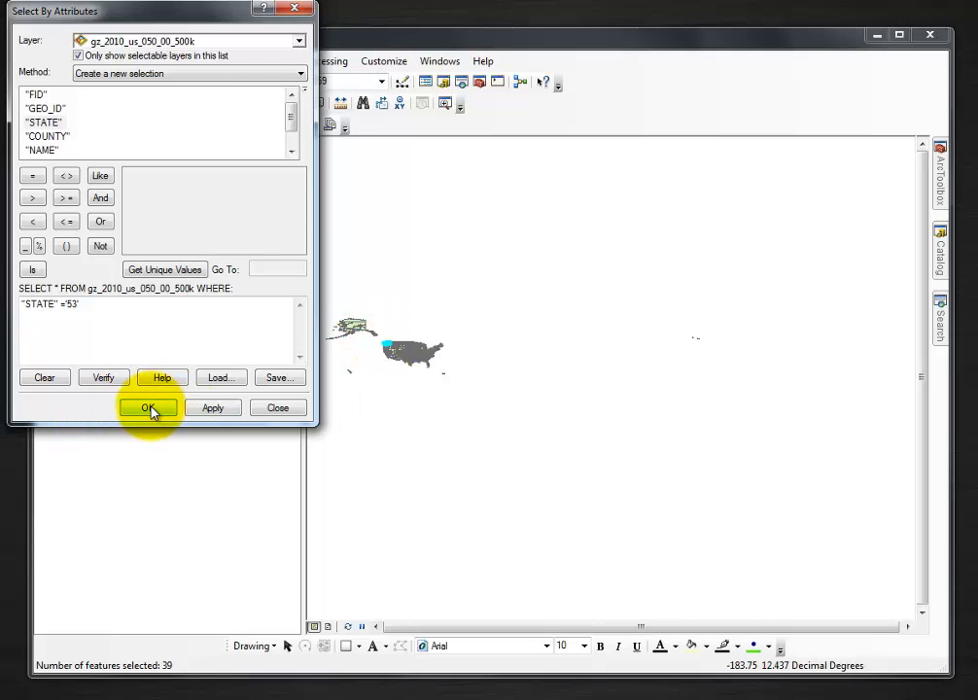
pyautogui.click(149, 408)
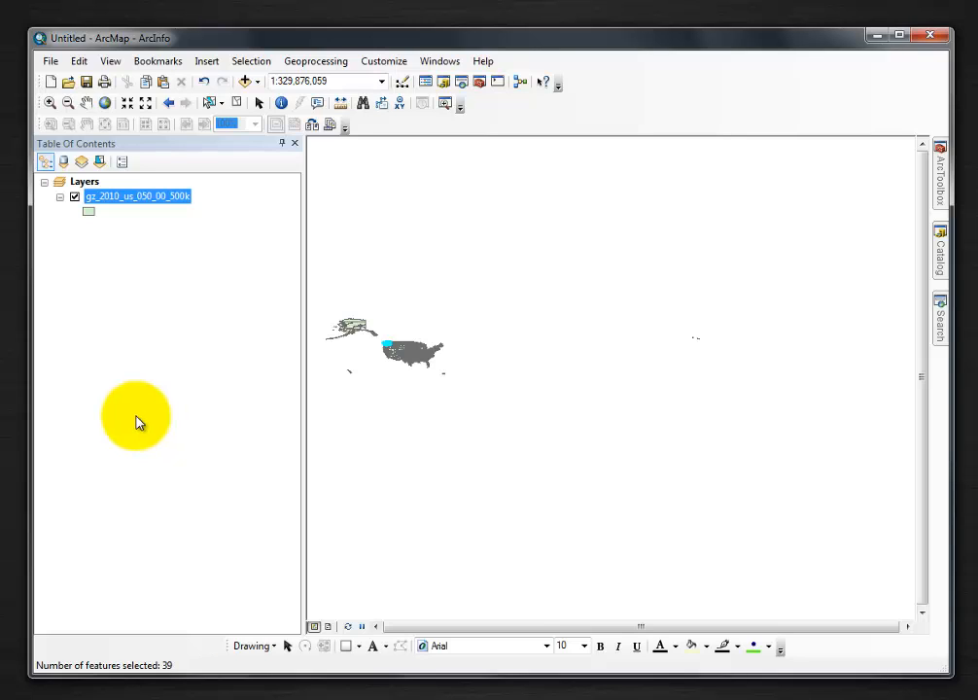
pyautogui.moveTo(385, 366)
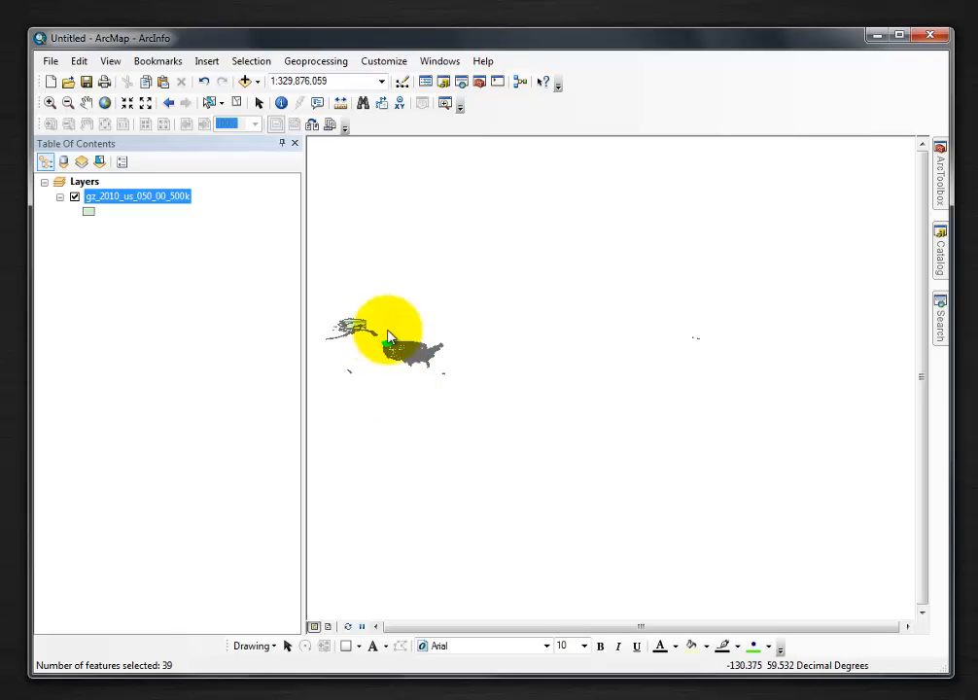
# - Begin Export Data for the gz_2010_us_050_00_500k counties layer
pyautogui.click(136, 194)
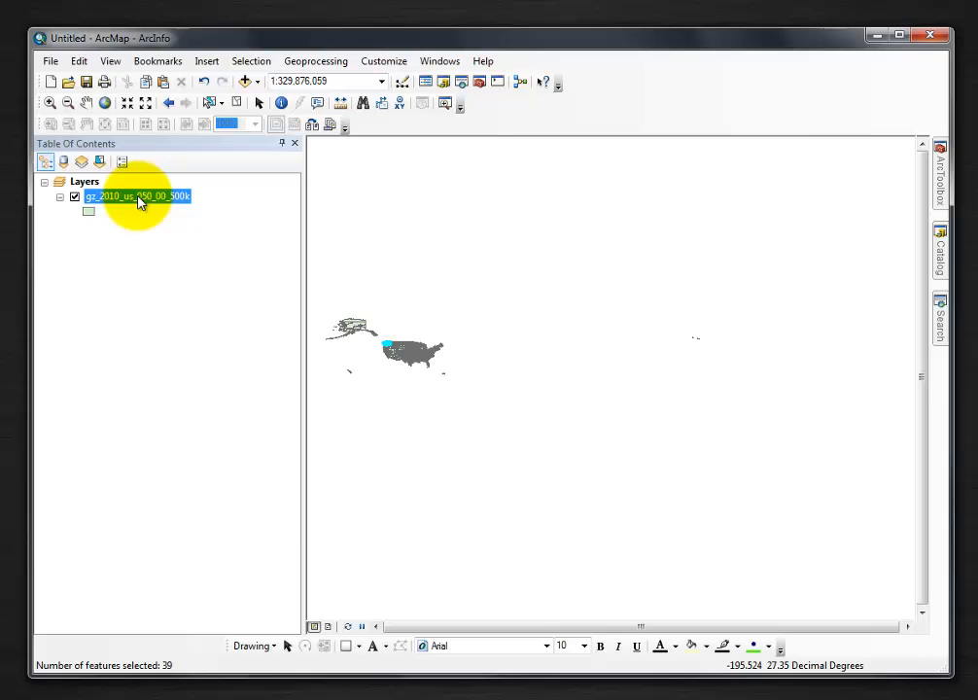
pyautogui.rightClick(140, 196)
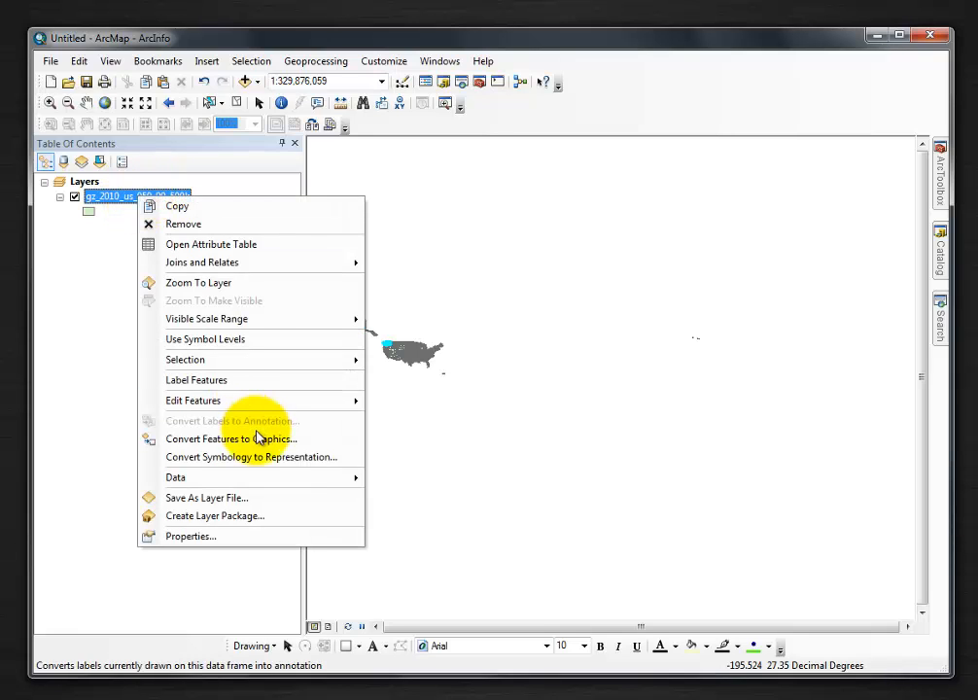
pyautogui.click(175, 478)
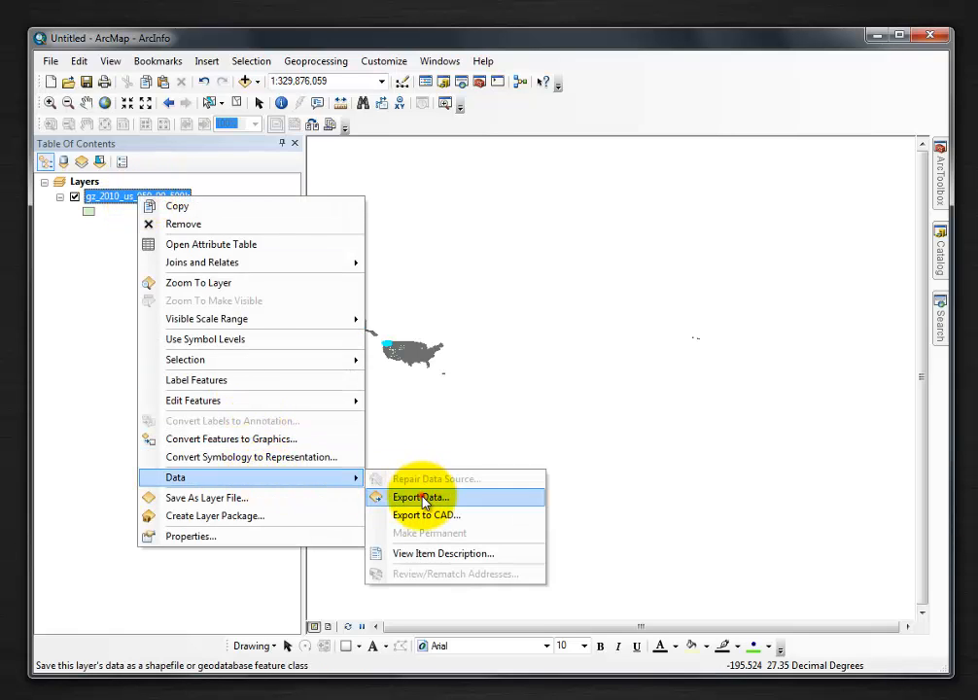
pyautogui.click(420, 498)
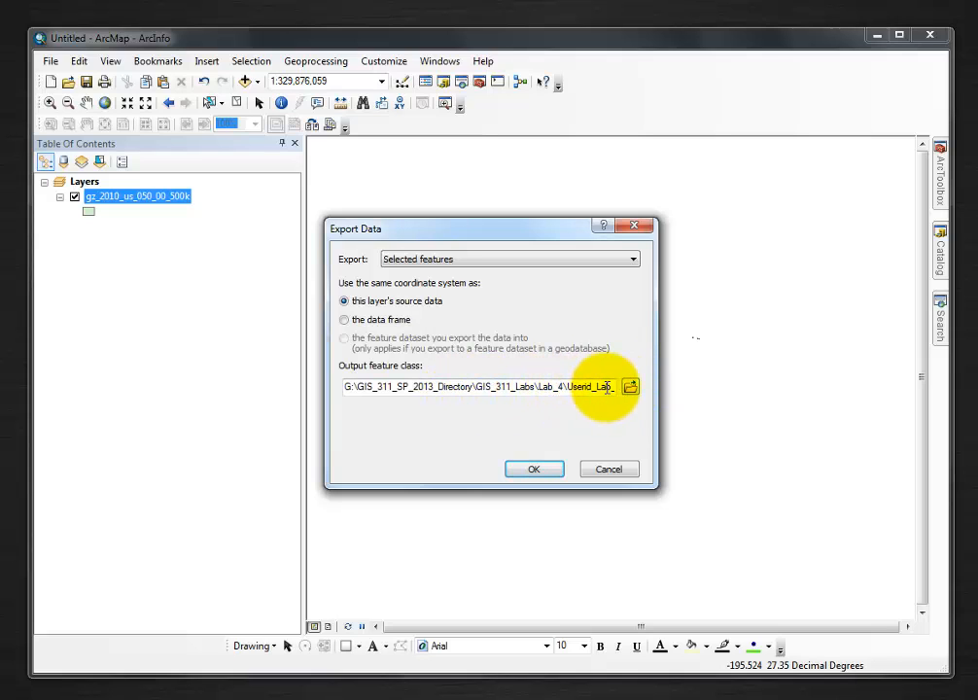
# - Save the selected counties as WA_Counties.shp in Lab_6's data folder
pyautogui.click(630, 387)
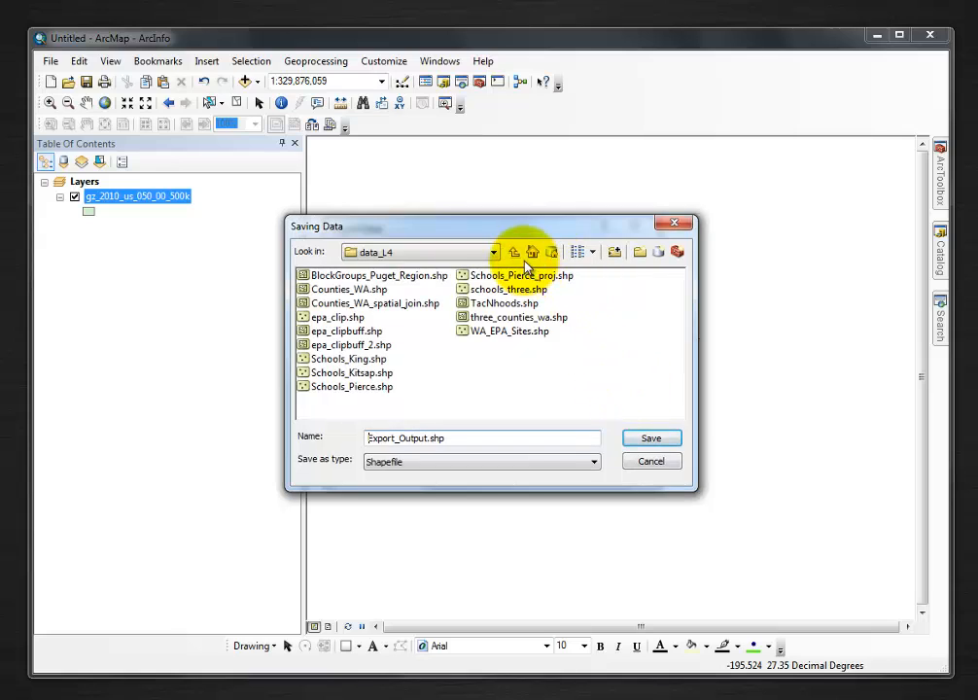
pyautogui.click(514, 253)
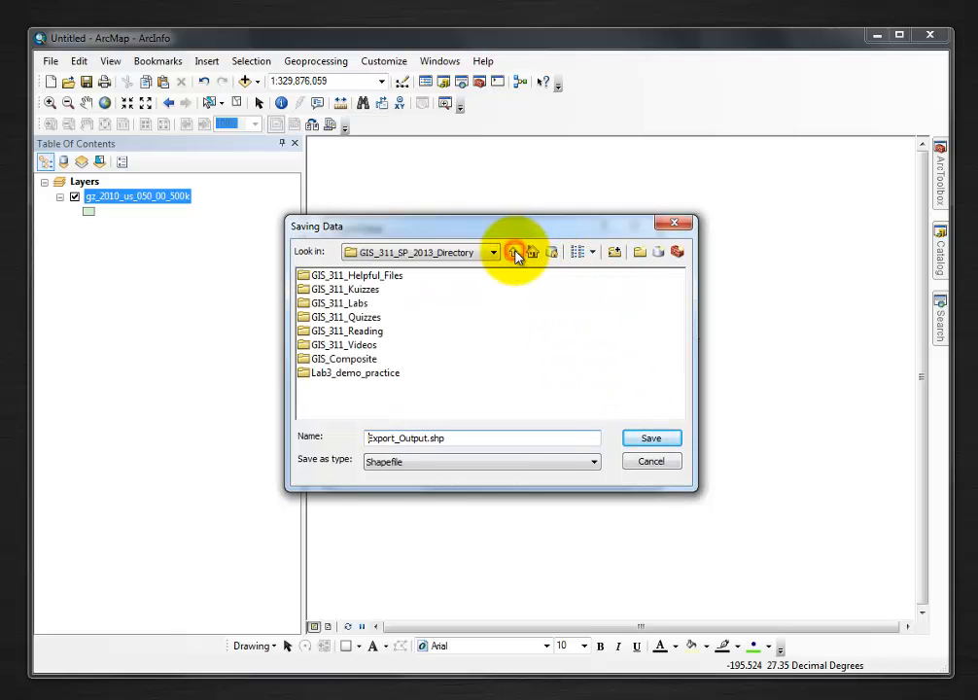
pyautogui.doubleClick(343, 304)
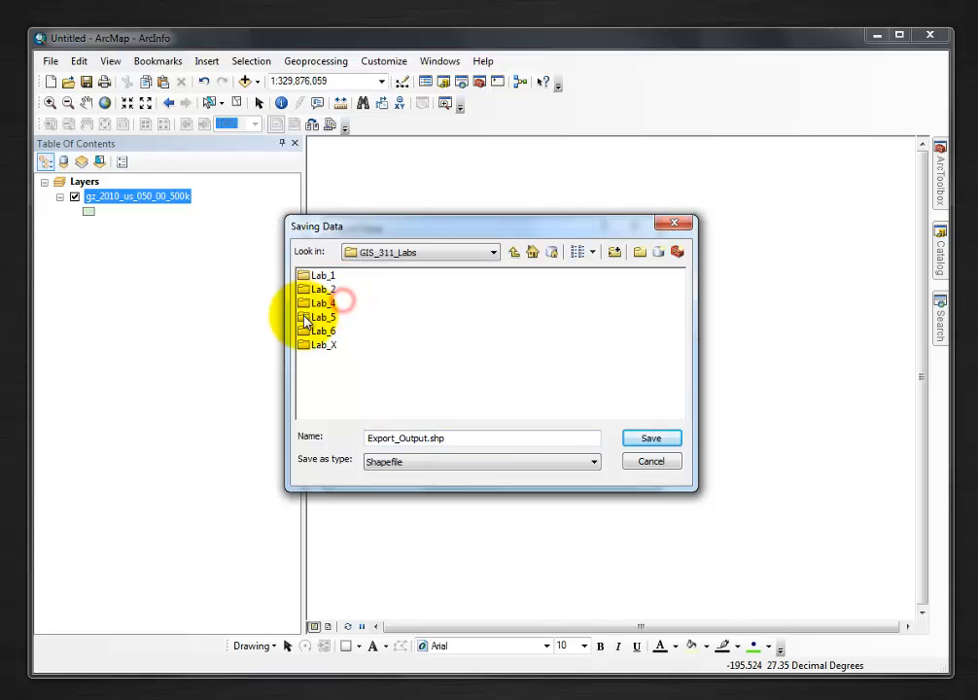
pyautogui.doubleClick(321, 330)
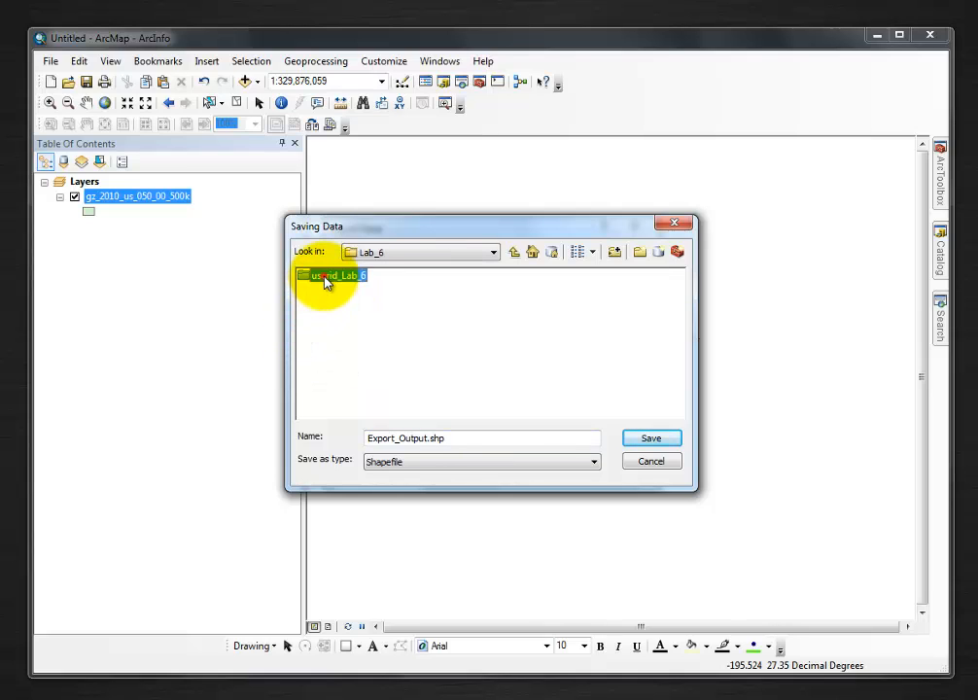
pyautogui.doubleClick(330, 276)
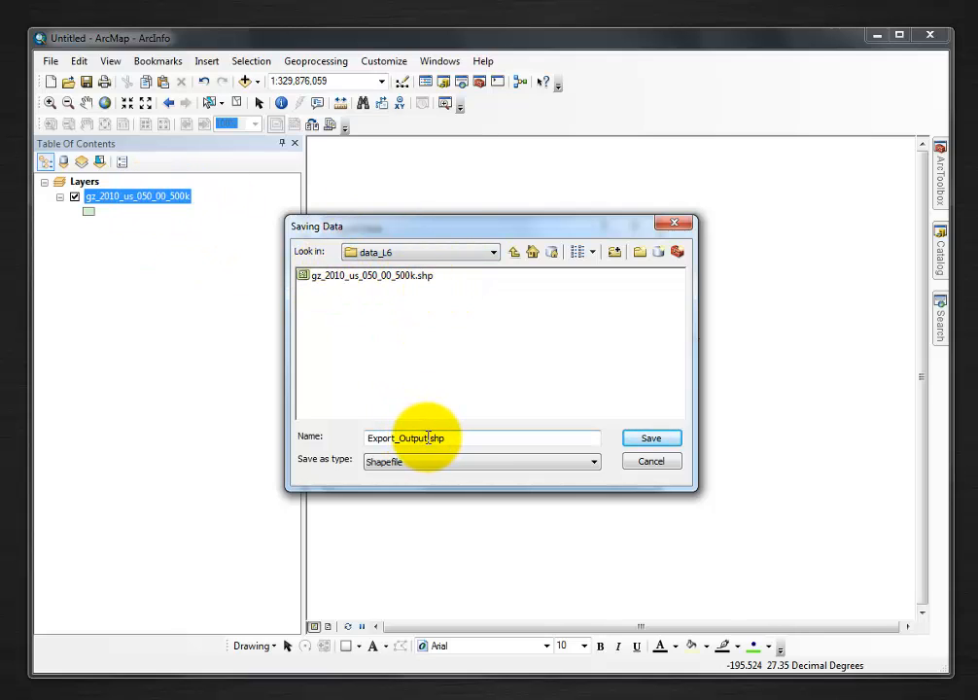
pyautogui.doubleClick(412, 437)
pyautogui.write('WA_Counties')
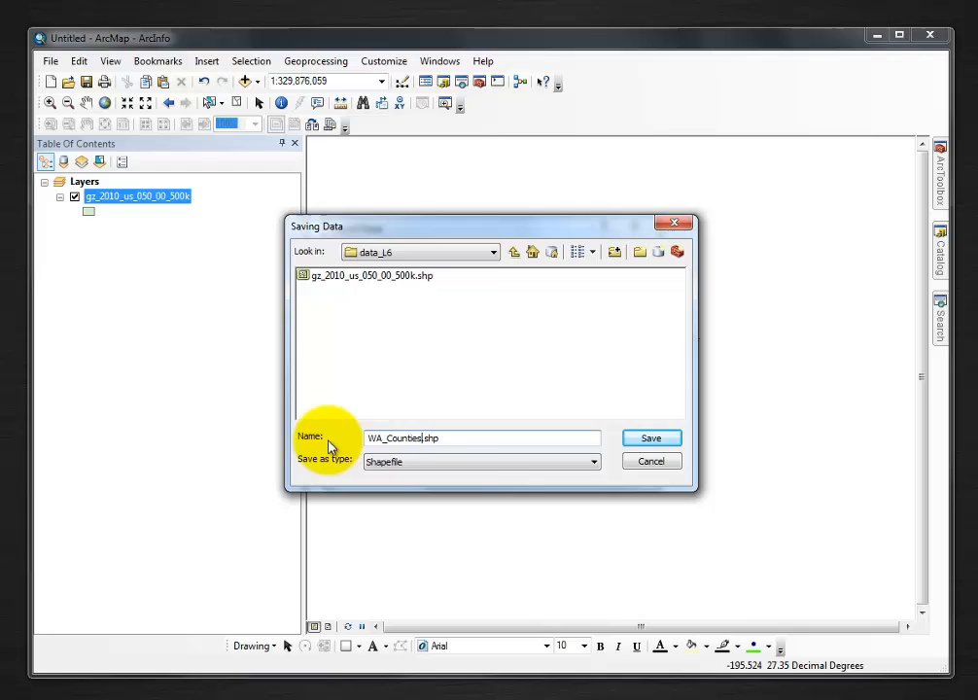
pyautogui.click(649, 437)
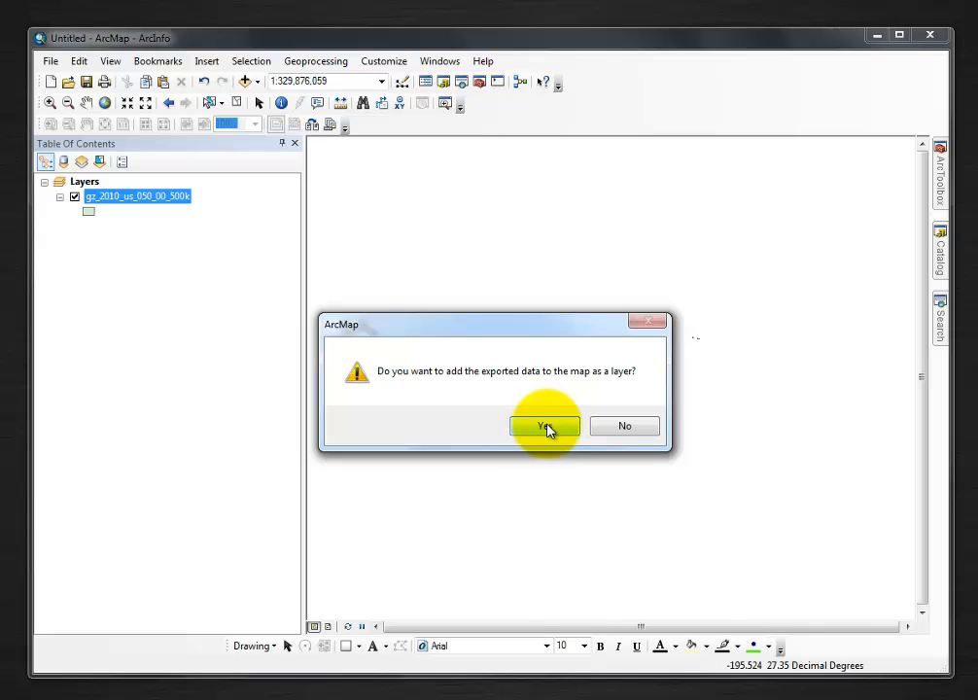
# - Add WA_Counties as a map layer and turn off the original US counties layer
pyautogui.click(545, 426)
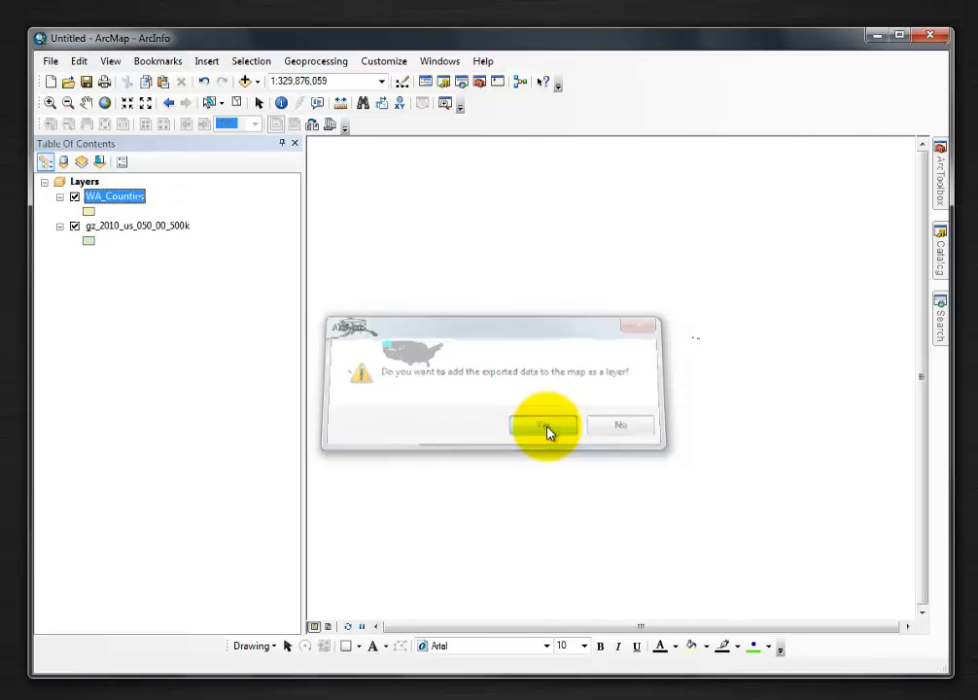
pyautogui.click(544, 424)
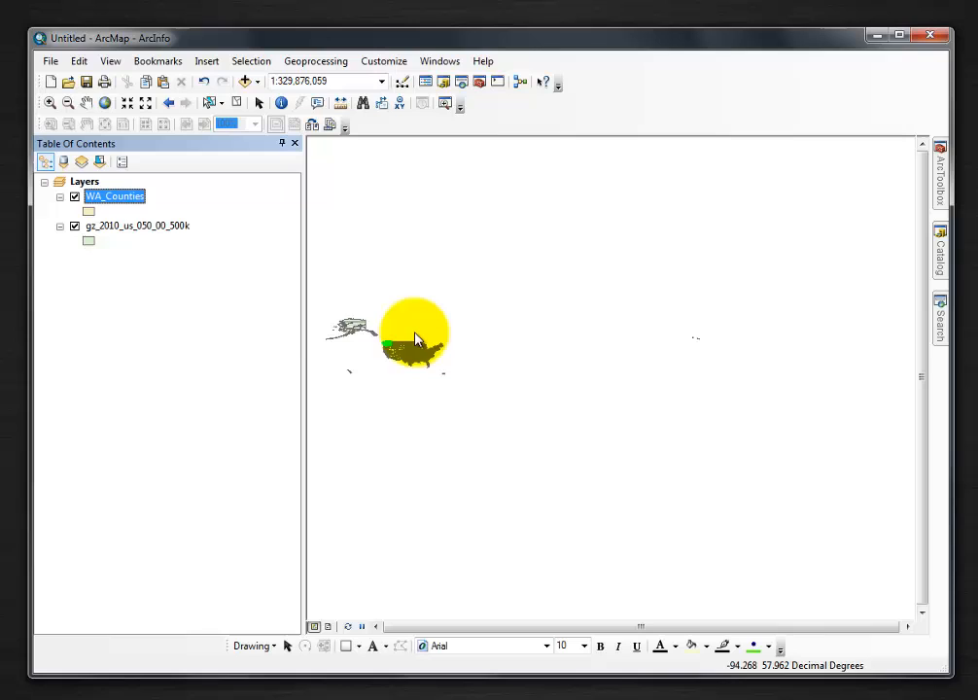
pyautogui.click(74, 226)
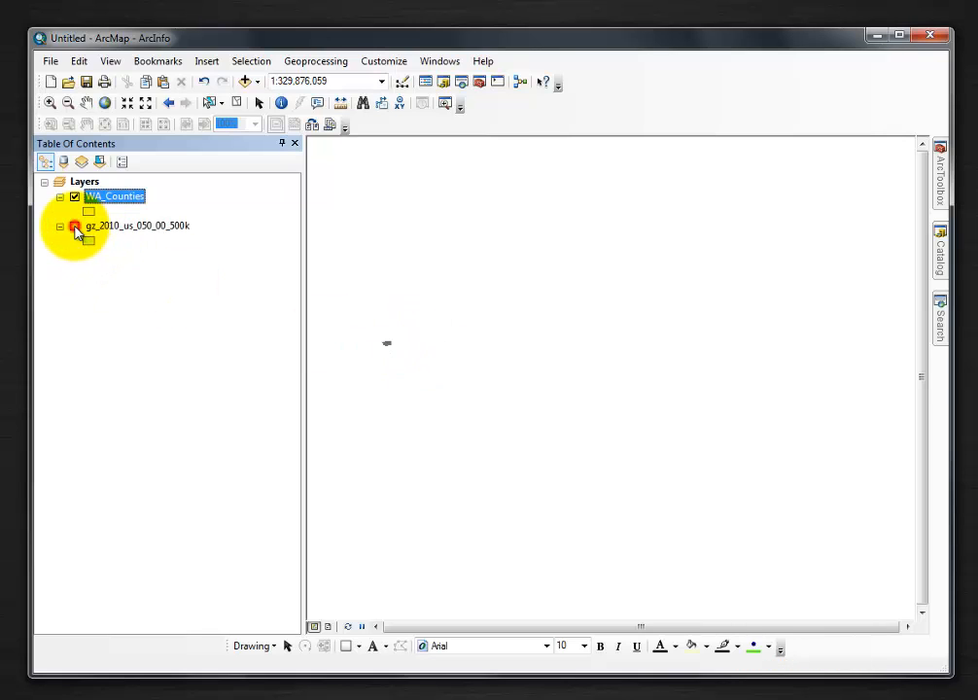
pyautogui.click(74, 225)
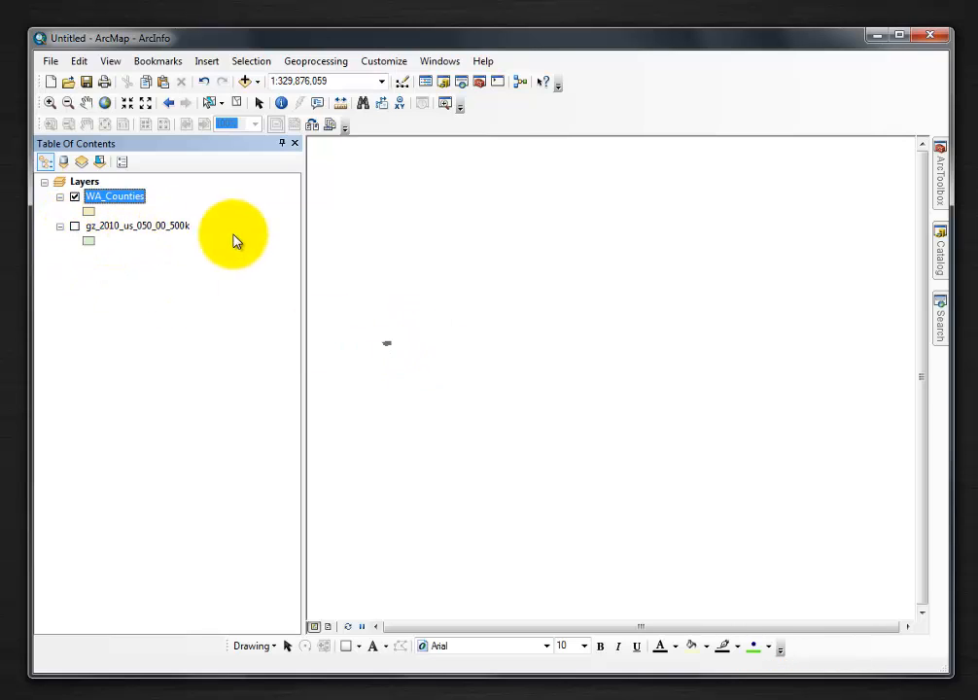
# - Zoom the map to the WA_Counties layer extent
pyautogui.rightClick(115, 195)
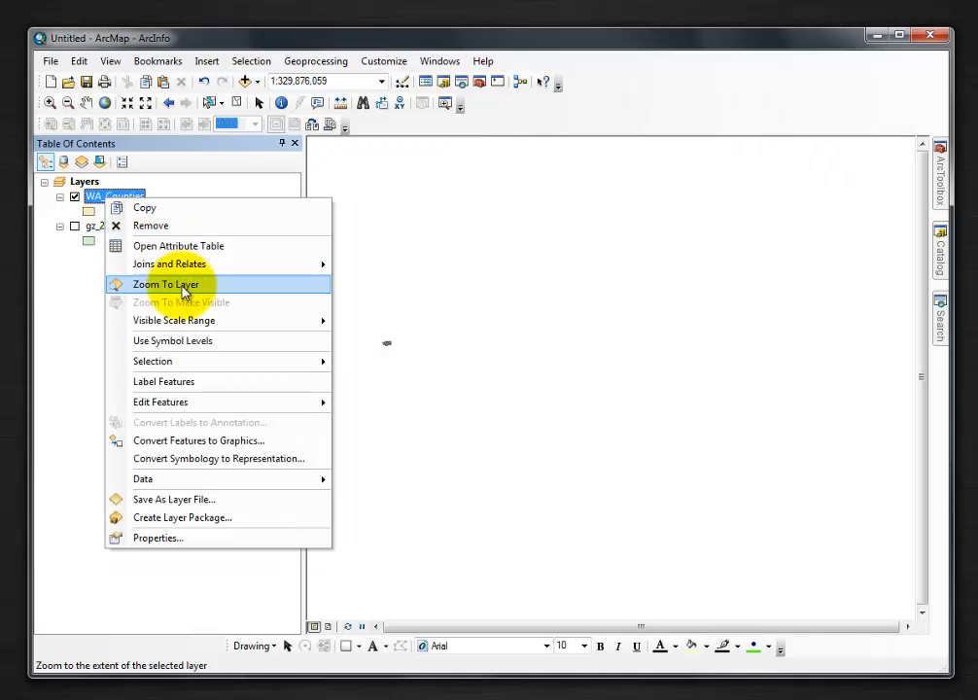
pyautogui.click(165, 284)
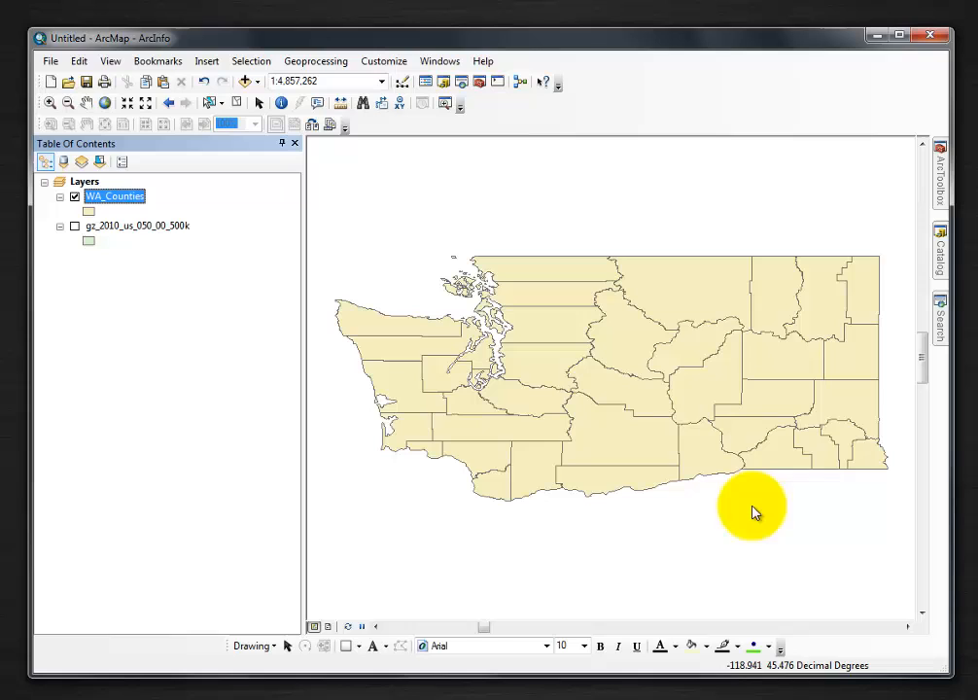
pyautogui.moveTo(899, 498)
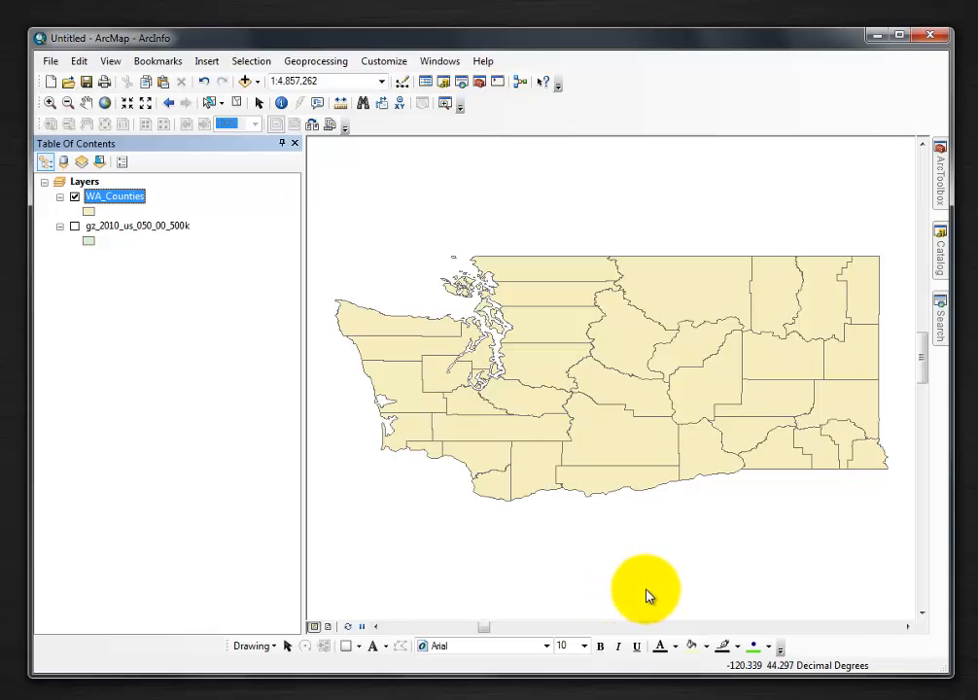
pyautogui.moveTo(541, 581)
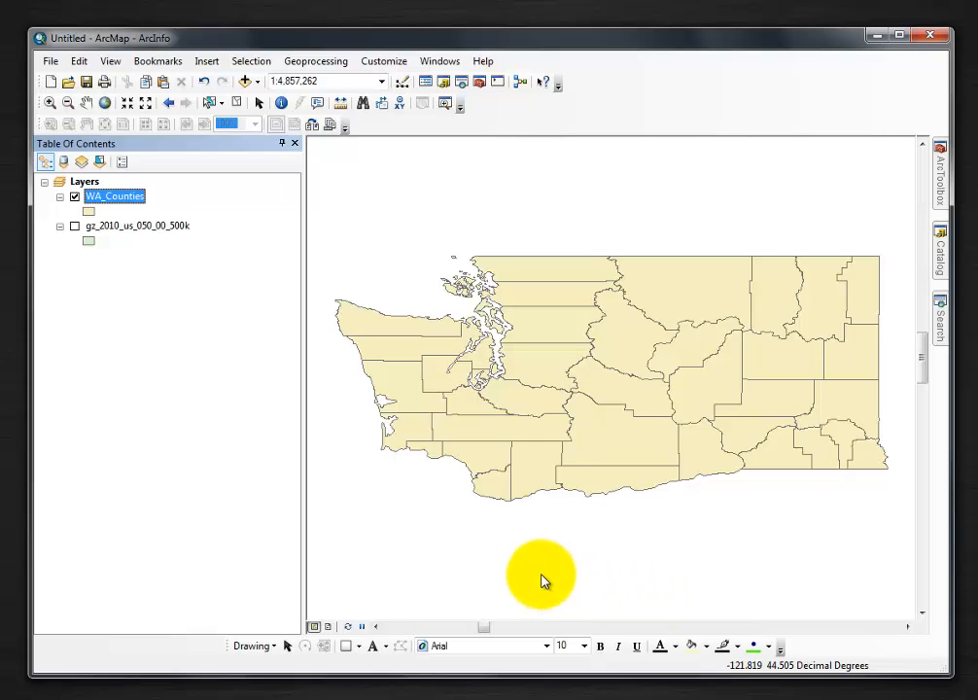